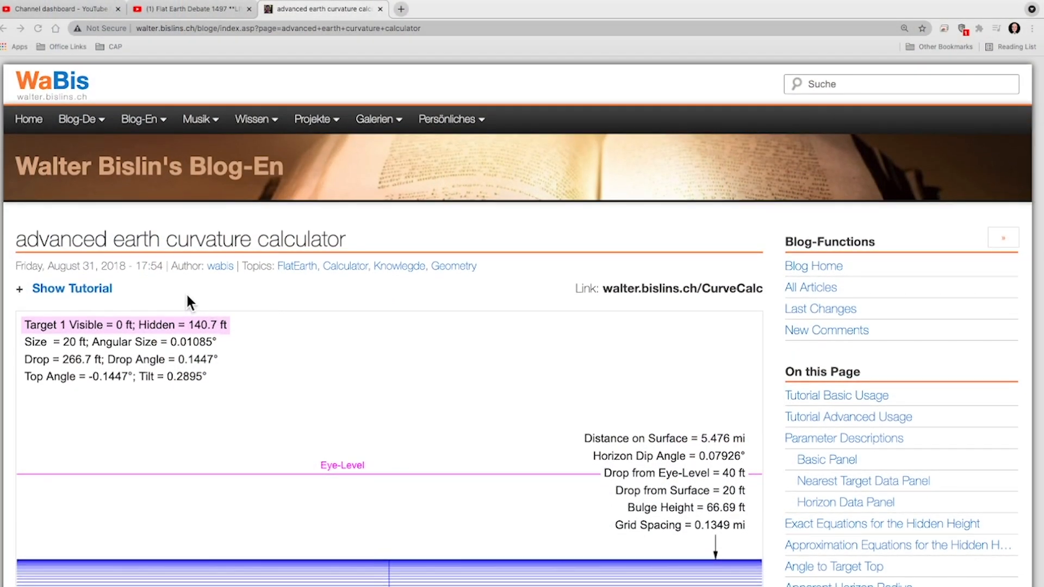
{"action": "scroll", "scroll_direction": "down", "scroll_amount": 3}
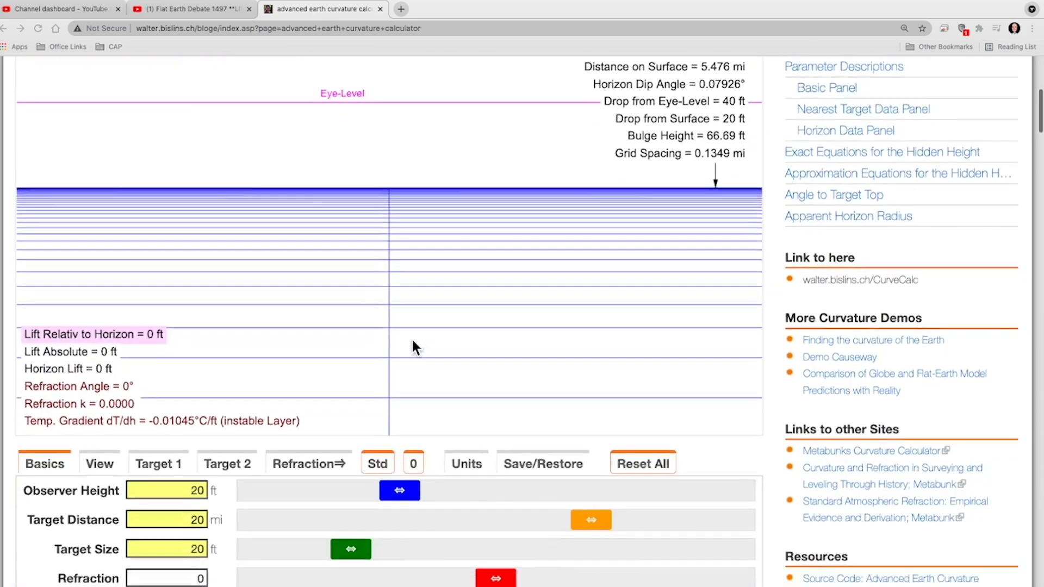
{"action": "scroll", "scroll_direction": "down", "scroll_amount": 3}
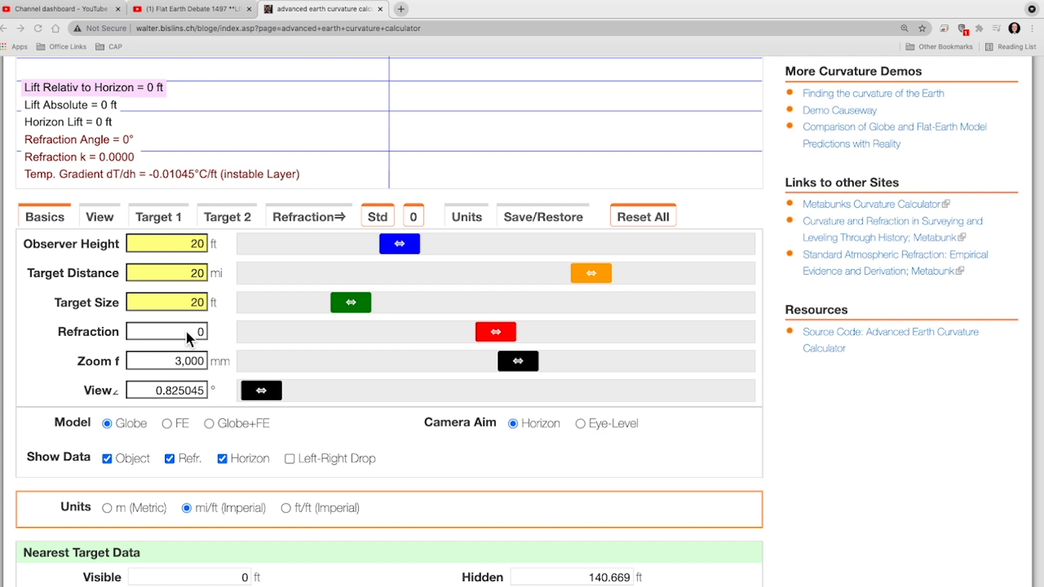
{"action": "mouse_move", "coordinate": [204, 251]}
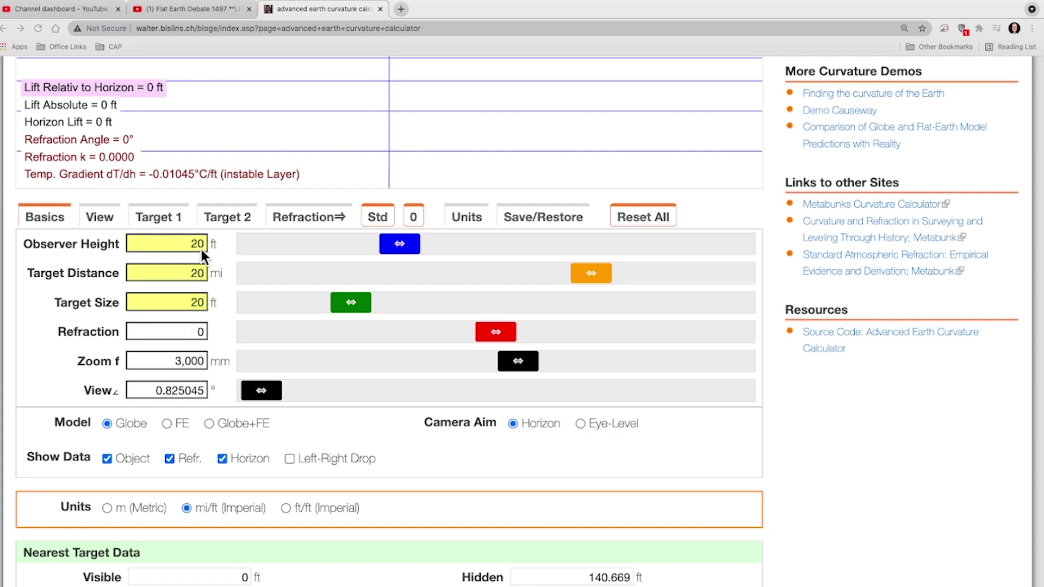
{"action": "mouse_move", "coordinate": [213, 279]}
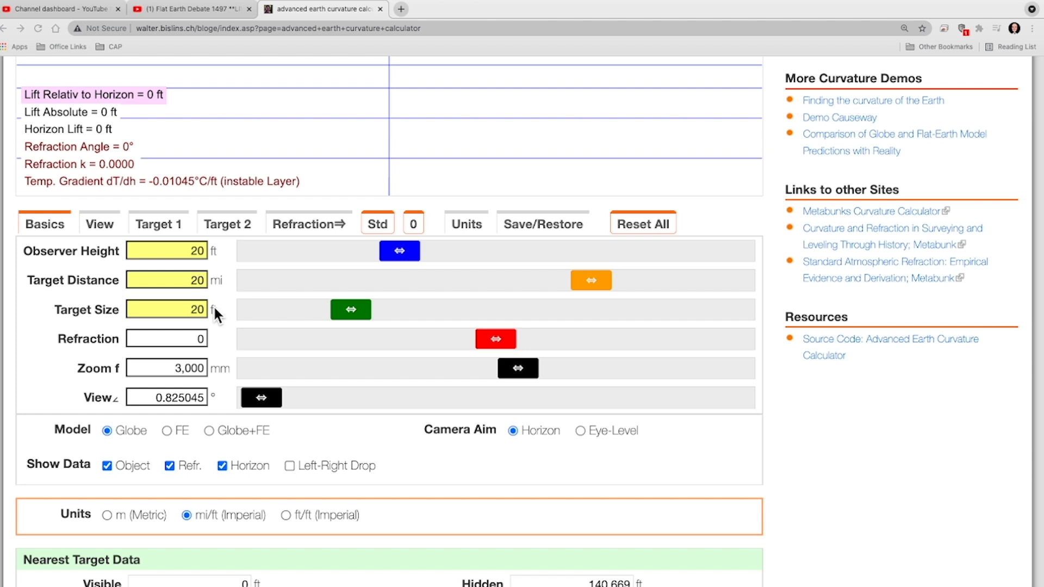
{"action": "mouse_move", "coordinate": [215, 309]}
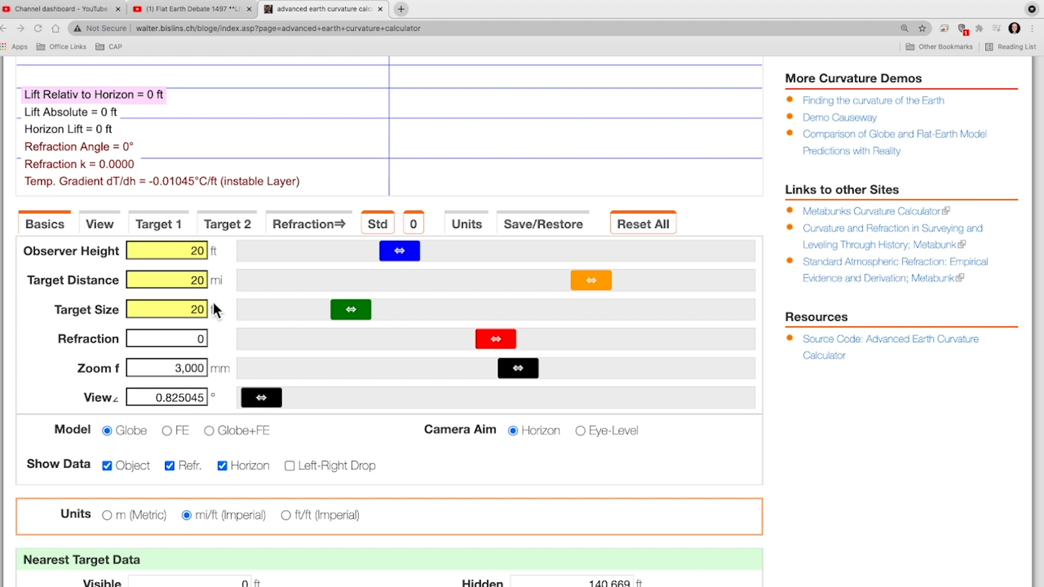
{"action": "mouse_move", "coordinate": [227, 255]}
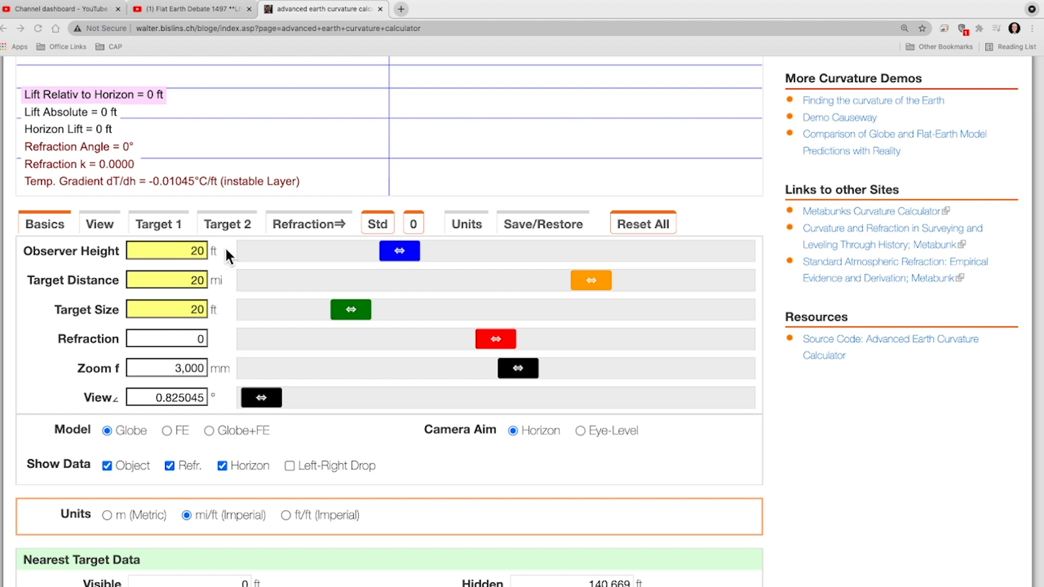
{"action": "scroll", "scroll_direction": "down", "scroll_amount": 3}
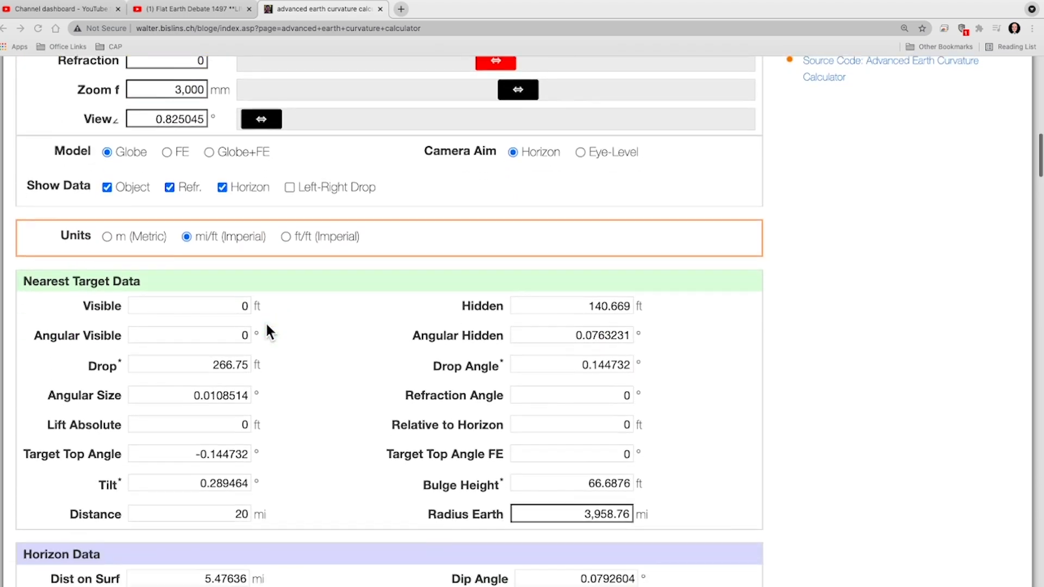
{"action": "scroll", "scroll_direction": "down", "scroll_amount": 3}
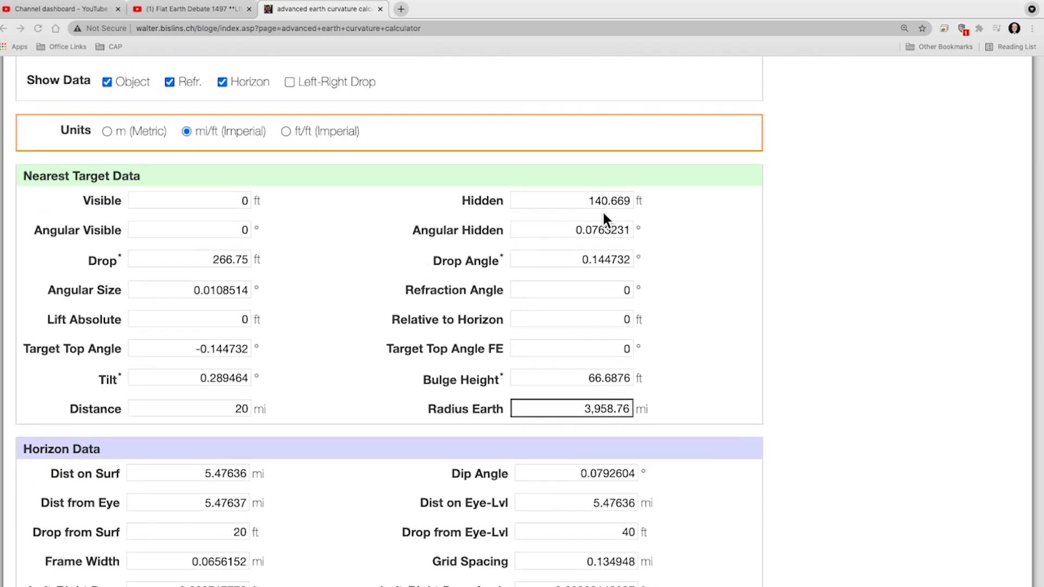
{"action": "mouse_move", "coordinate": [616, 216]}
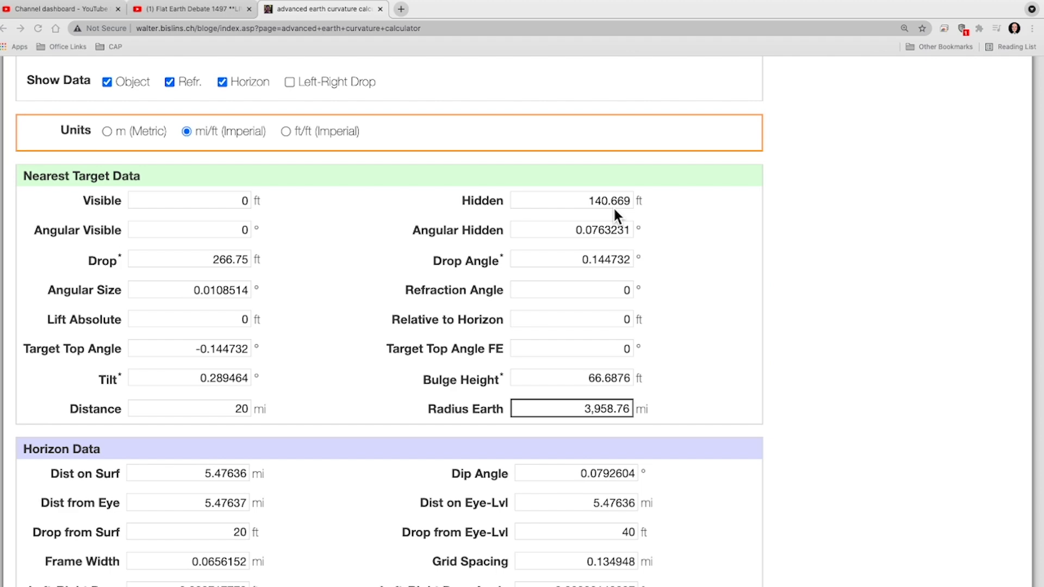
{"action": "scroll", "scroll_direction": "down", "scroll_amount": 3}
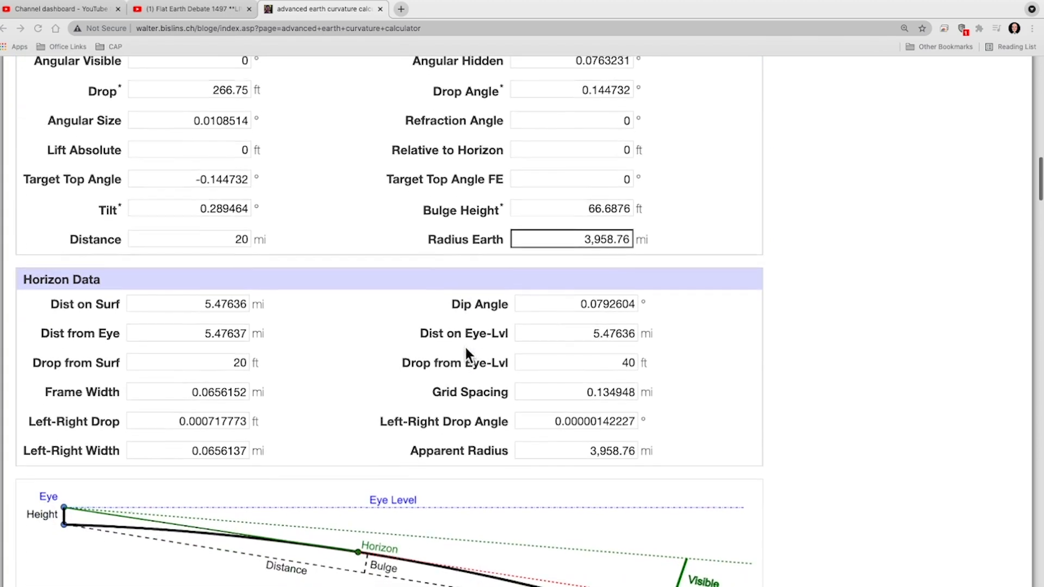
{"action": "scroll", "scroll_direction": "down", "scroll_amount": 3}
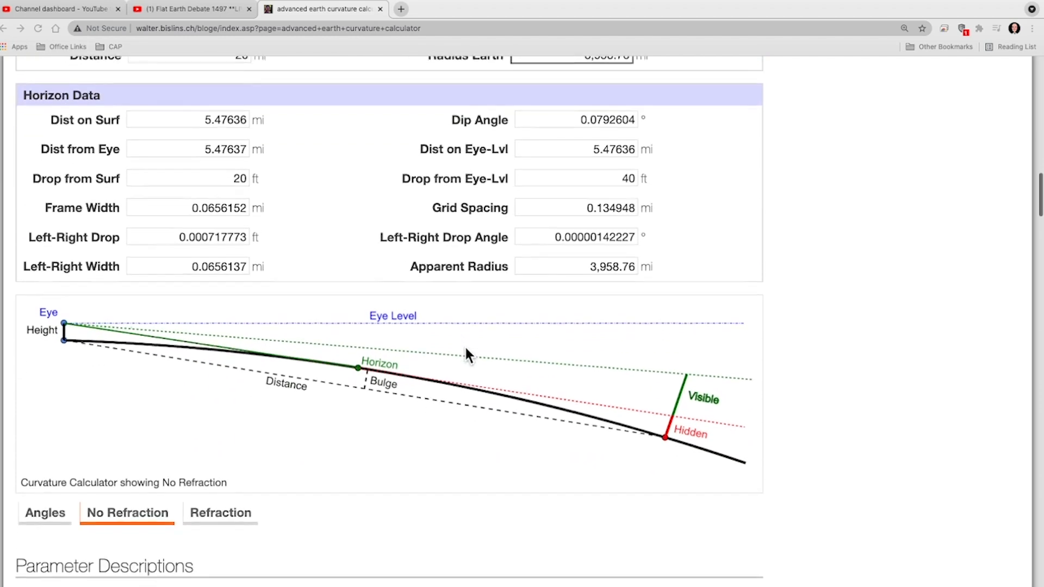
{"action": "scroll", "scroll_direction": "down", "scroll_amount": 3}
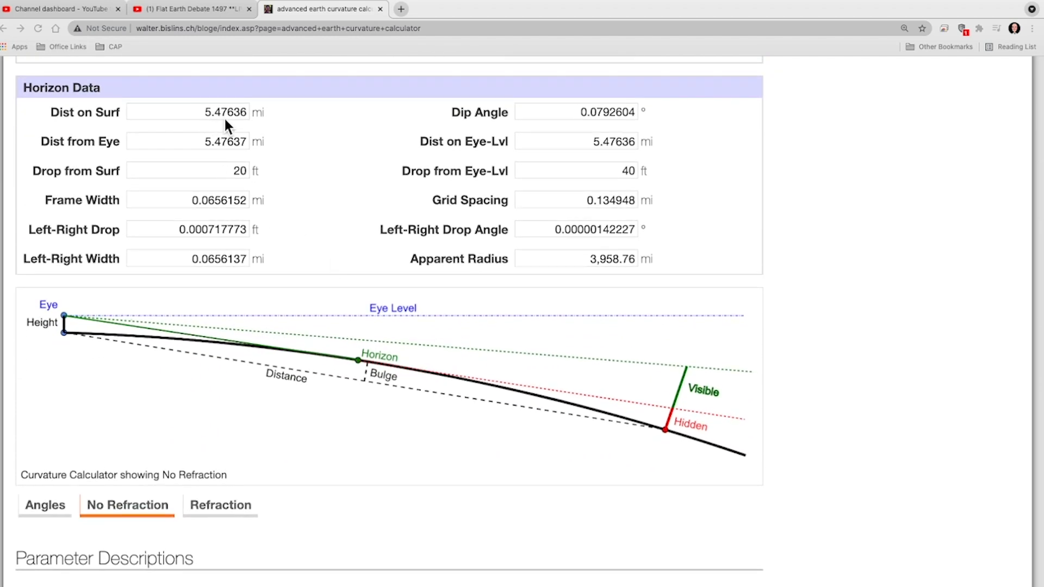
{"action": "mouse_move", "coordinate": [252, 123]}
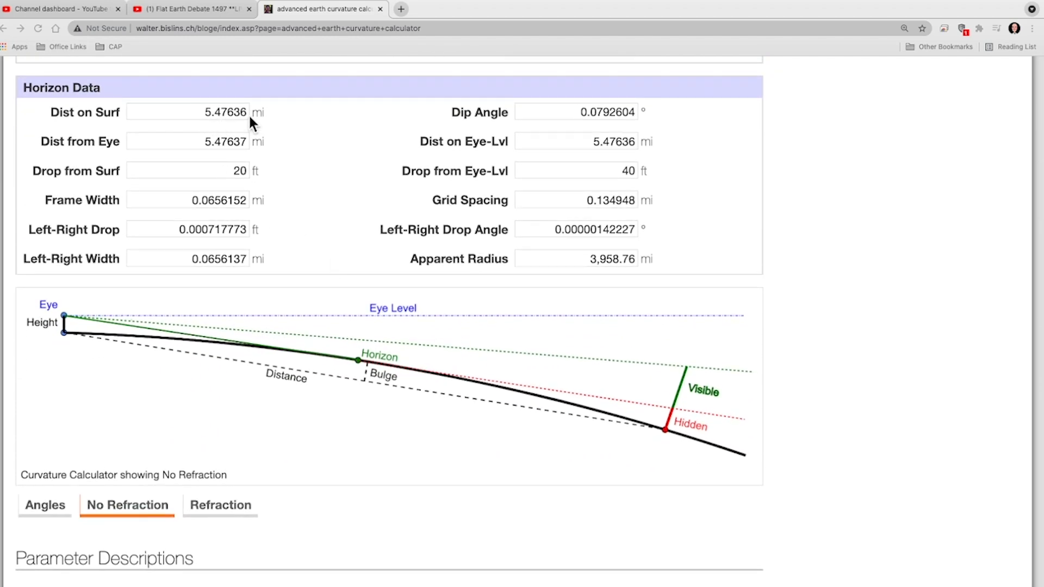
{"action": "mouse_move", "coordinate": [600, 126]}
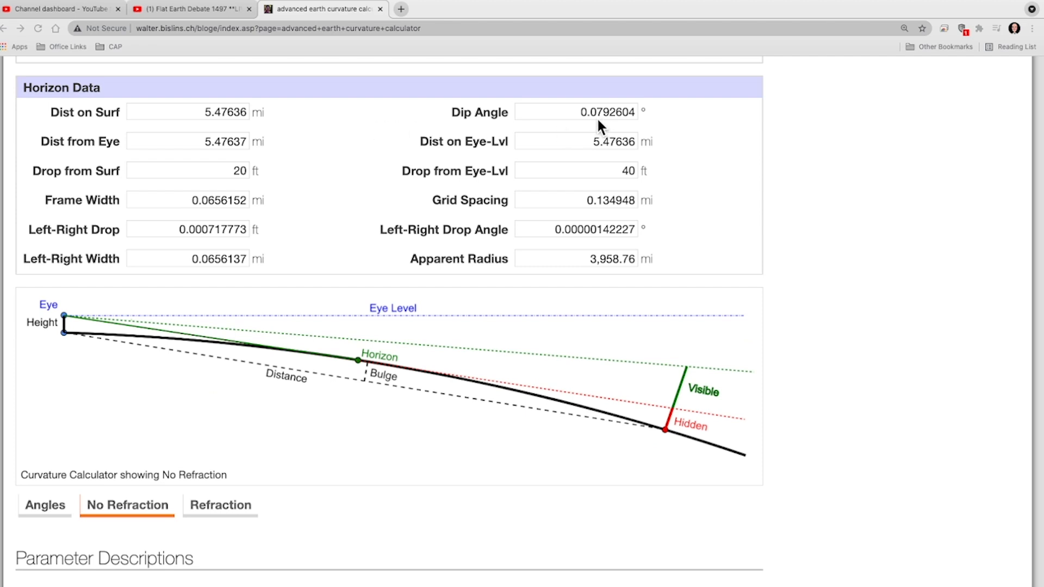
{"action": "mouse_move", "coordinate": [613, 124]}
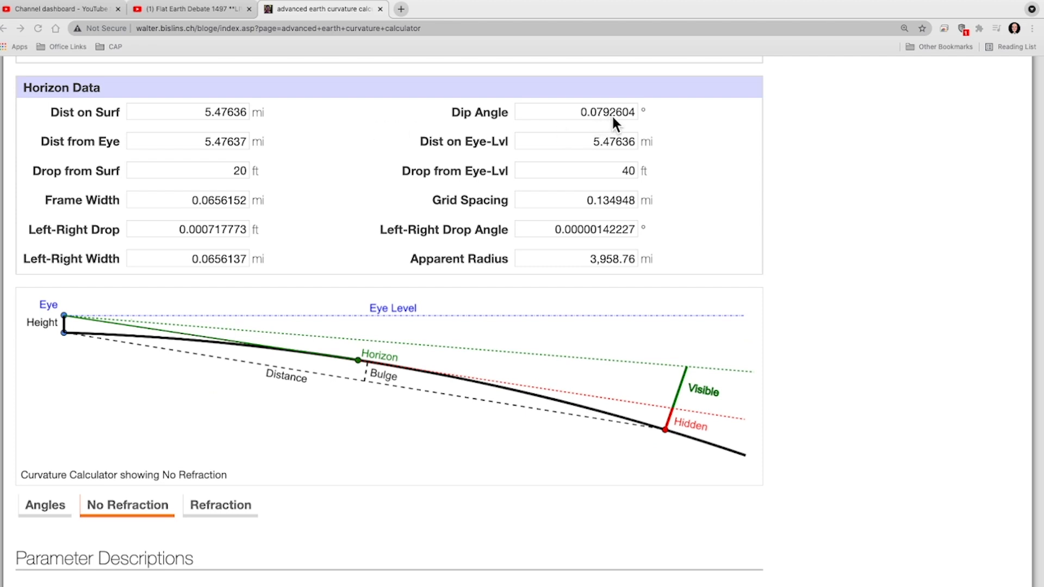
{"action": "mouse_move", "coordinate": [623, 123]}
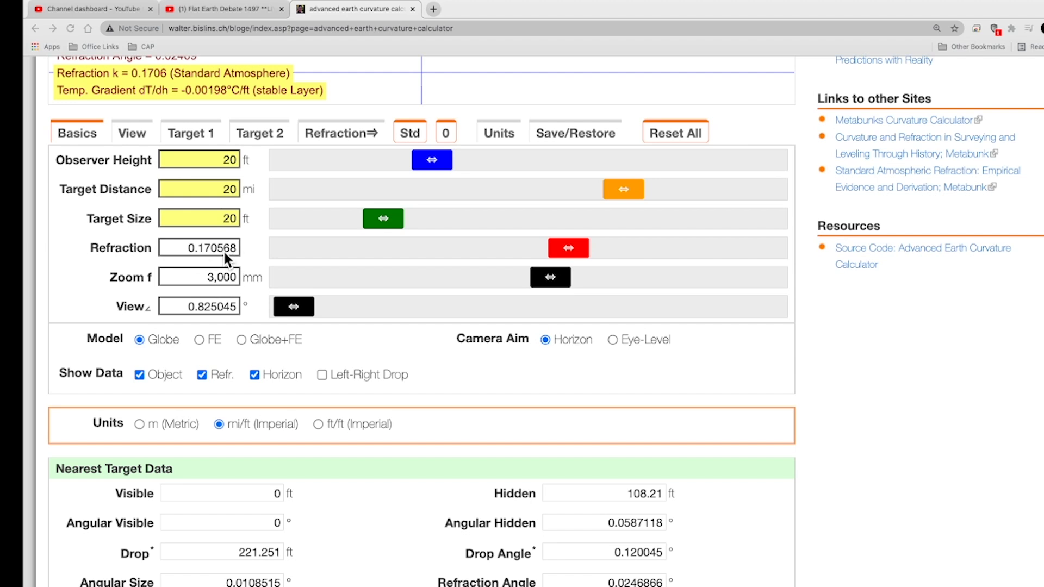
{"action": "scroll", "scroll_direction": "down", "scroll_amount": 3}
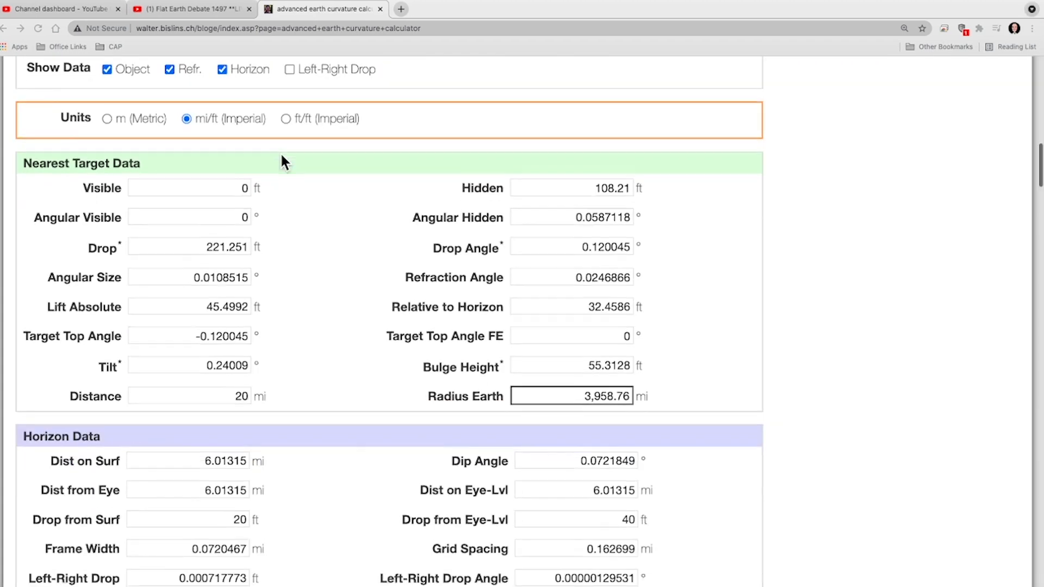
{"action": "scroll", "scroll_direction": "down", "scroll_amount": 3}
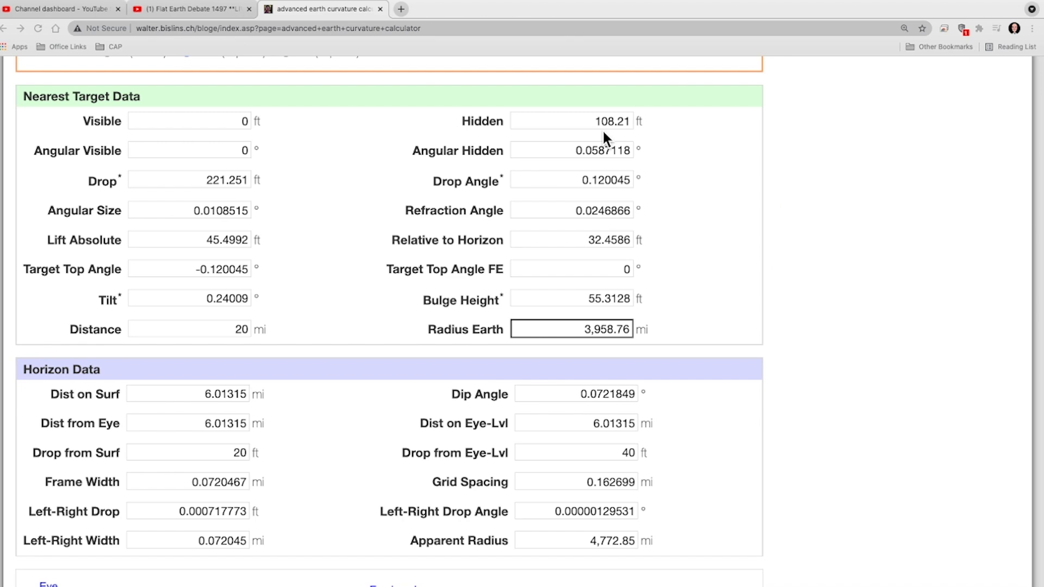
{"action": "scroll", "scroll_direction": "down", "scroll_amount": 3}
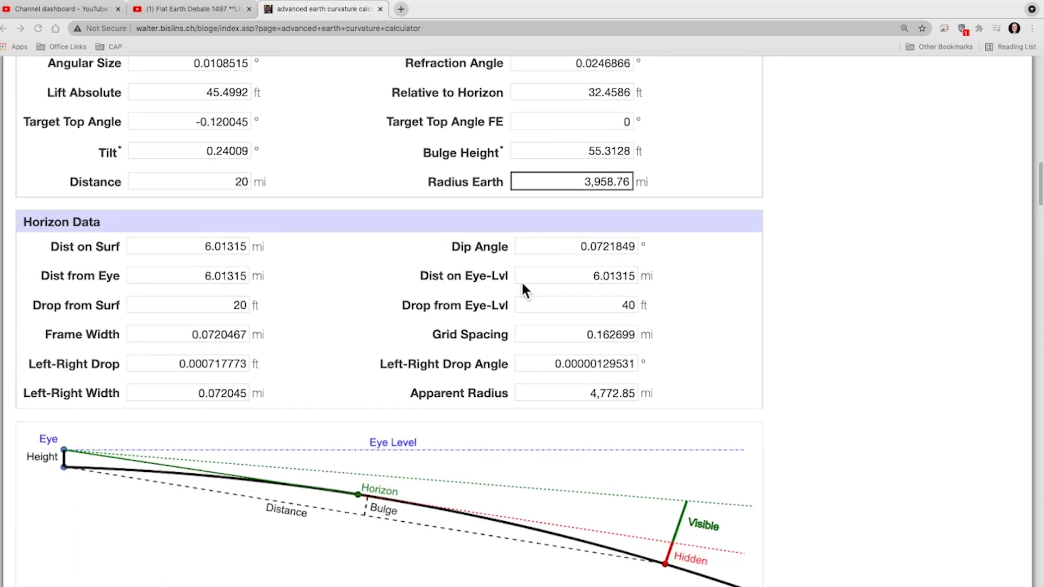
{"action": "scroll", "scroll_direction": "down", "scroll_amount": 3}
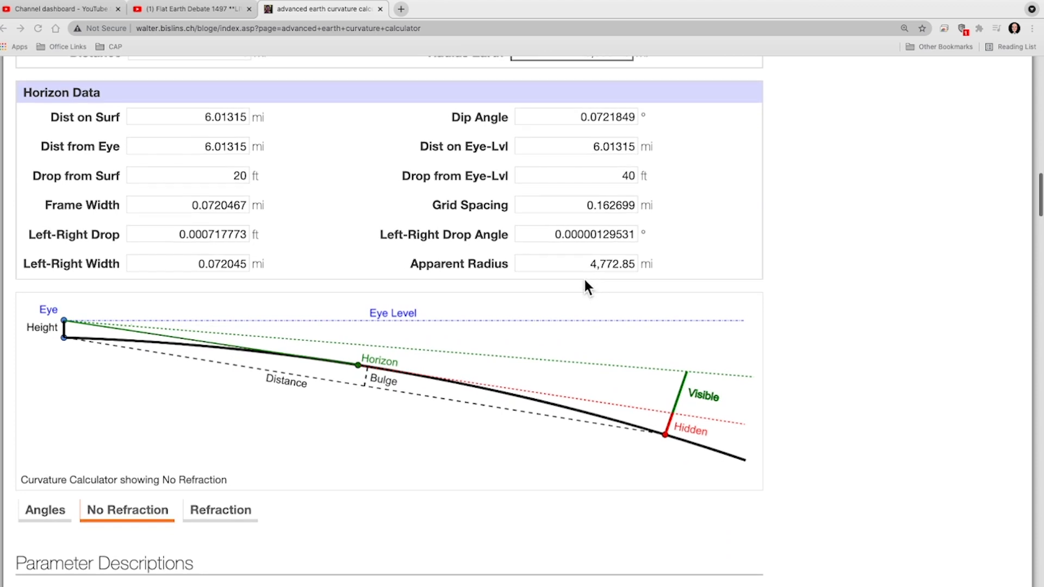
{"action": "mouse_move", "coordinate": [594, 130]}
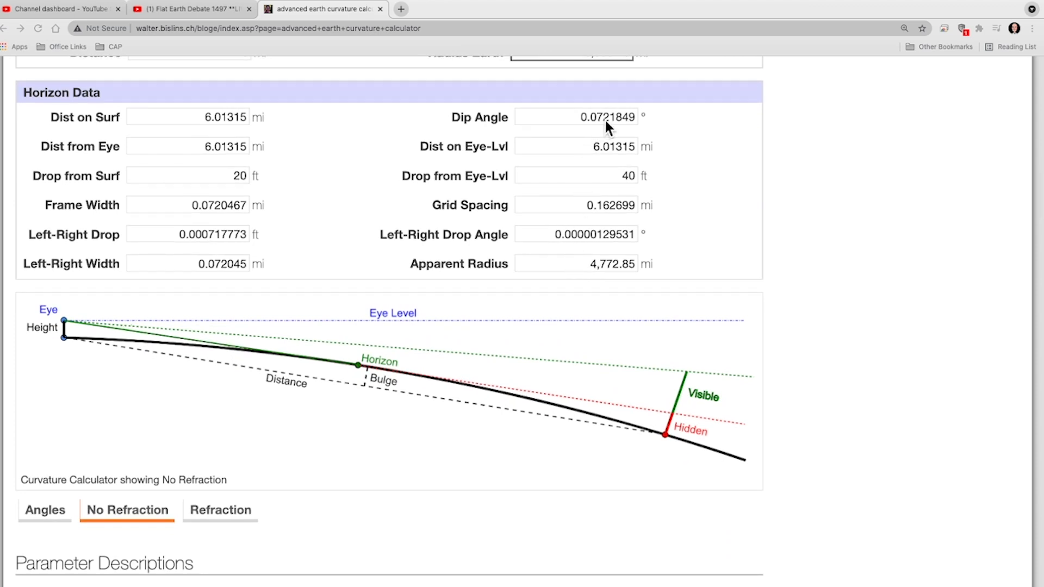
{"action": "mouse_move", "coordinate": [623, 127]}
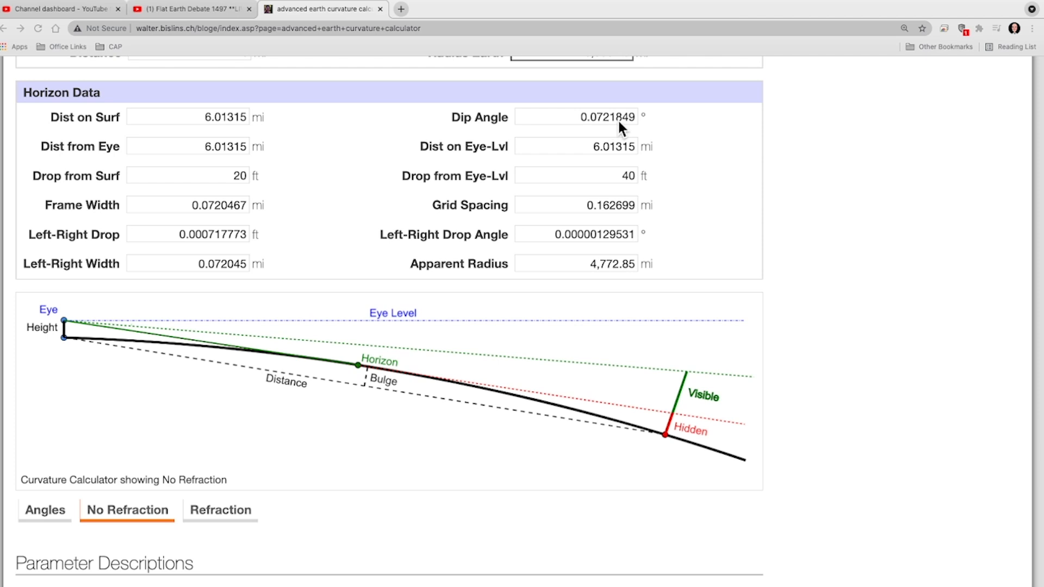